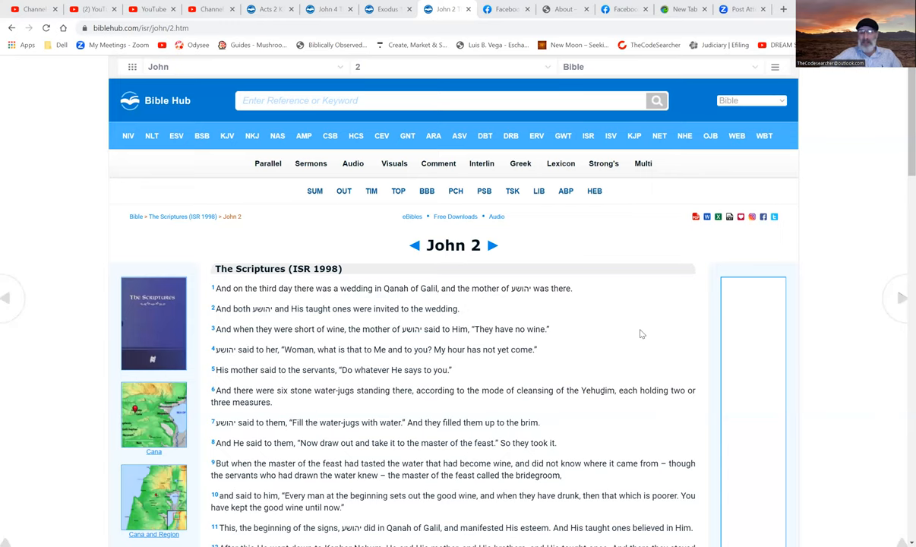
{"action": "mouse_move", "coordinate": [319, 426]}
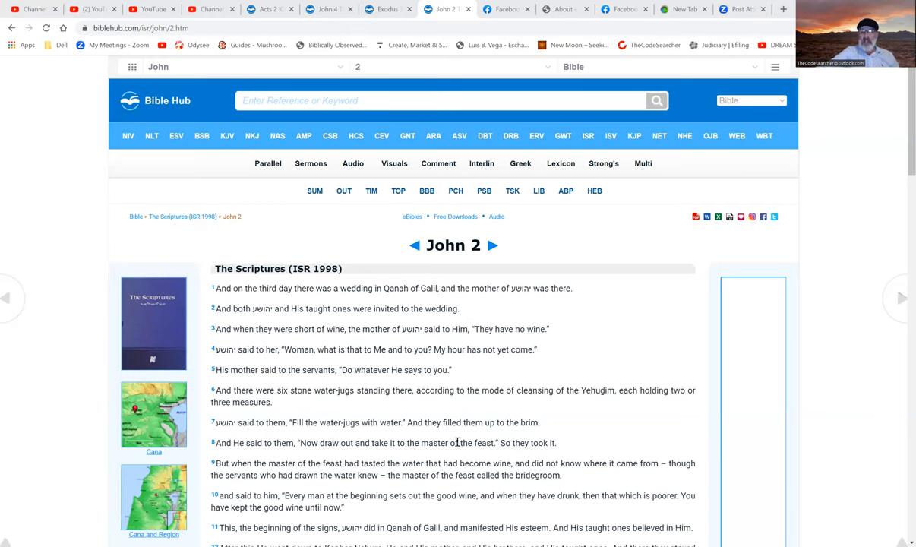
{"action": "mouse_move", "coordinate": [583, 431]}
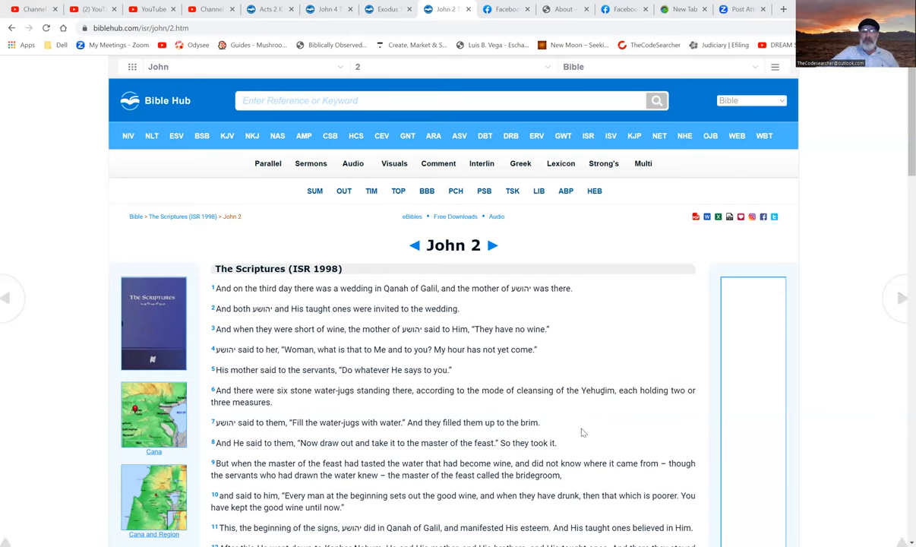
{"action": "mouse_move", "coordinate": [416, 453]}
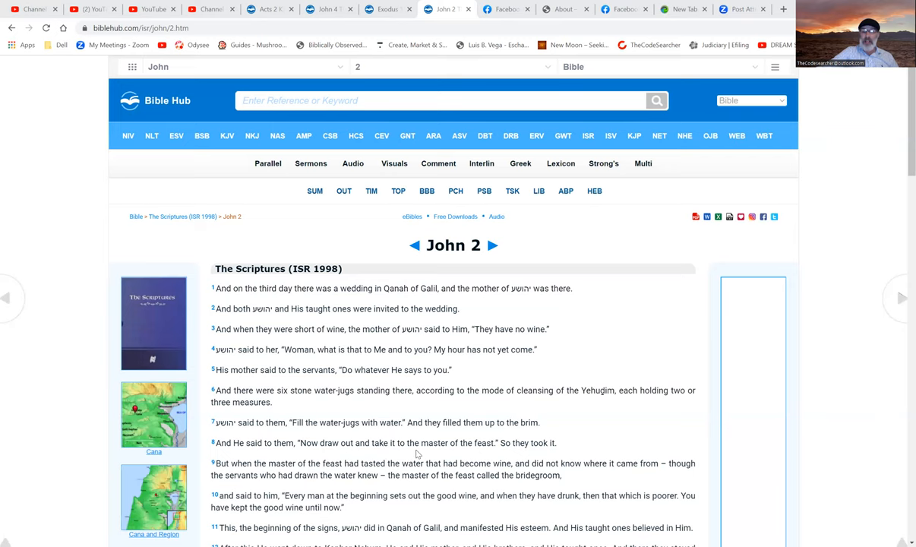
{"action": "mouse_move", "coordinate": [608, 422]}
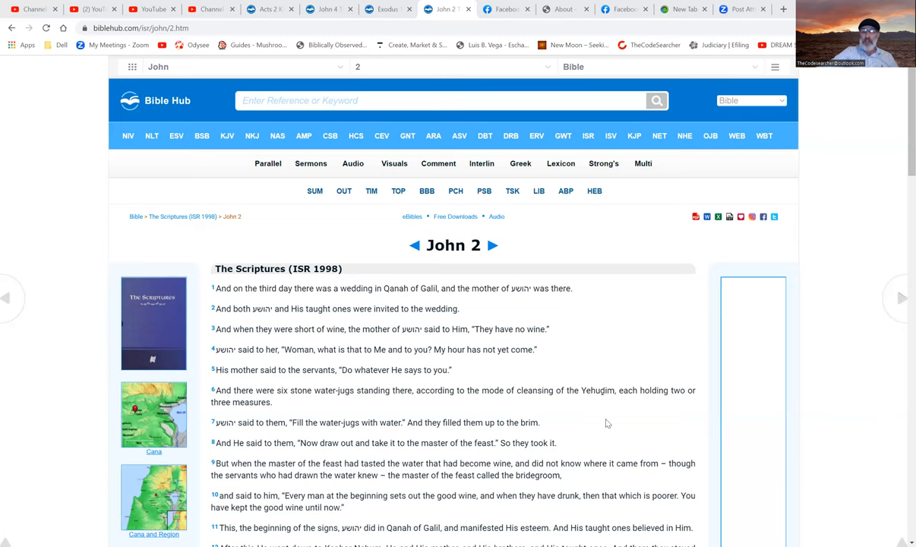
- Highlight "one accord in one place" and the word Pentecost in verse 1 of Acts 2
{"action": "scroll", "scroll_direction": "down", "scroll_amount": 3}
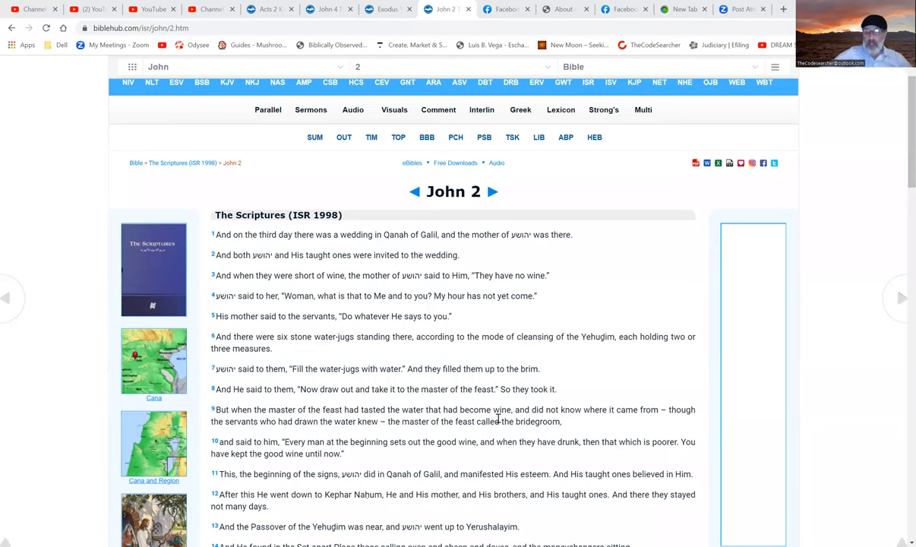
{"action": "mouse_move", "coordinate": [575, 419]}
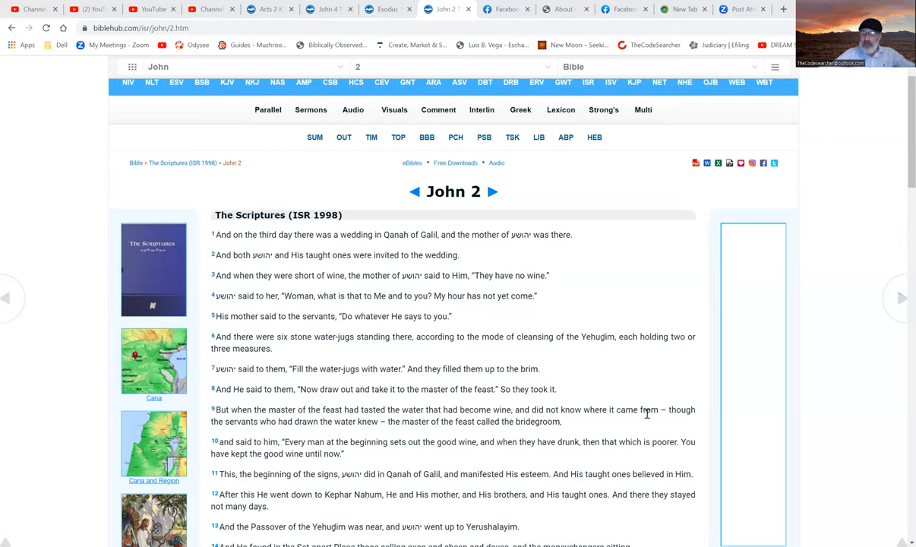
{"action": "mouse_move", "coordinate": [501, 401]}
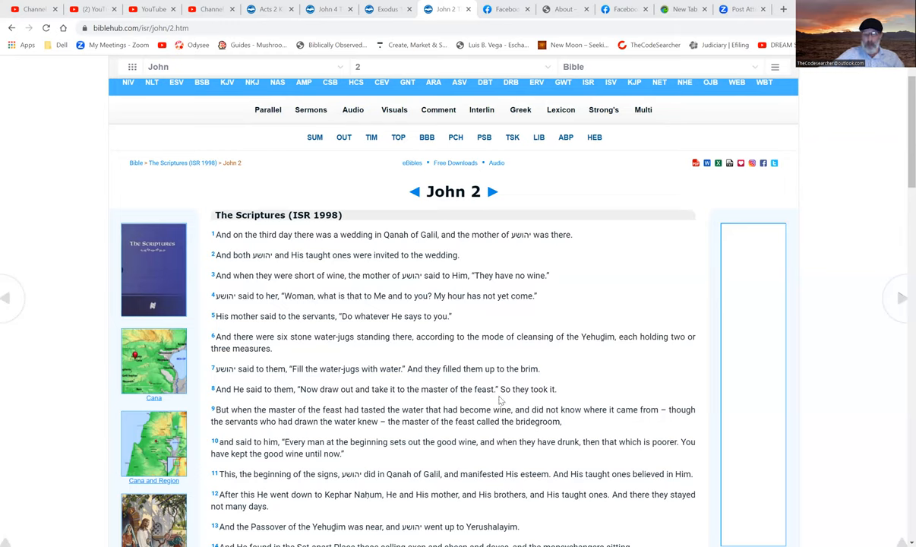
{"action": "mouse_move", "coordinate": [572, 407]}
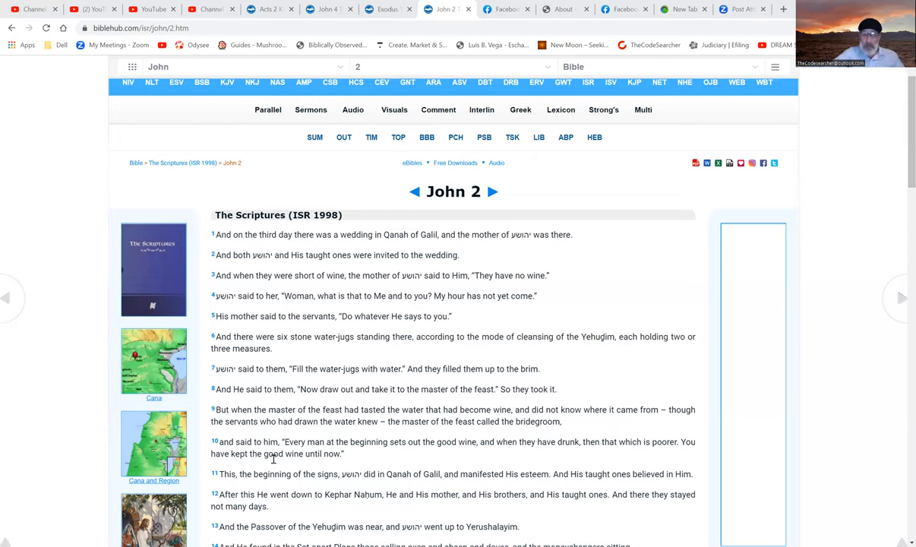
{"action": "mouse_move", "coordinate": [340, 447]}
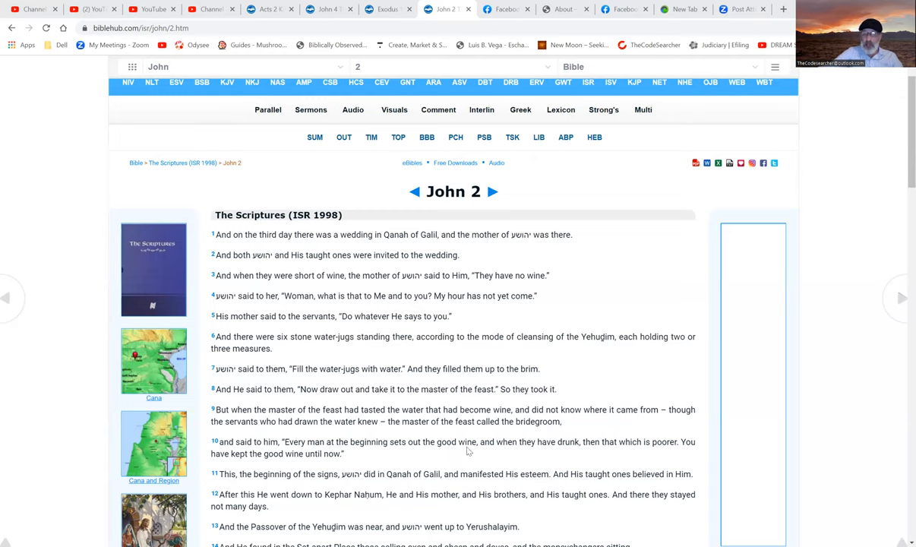
{"action": "mouse_move", "coordinate": [565, 453]}
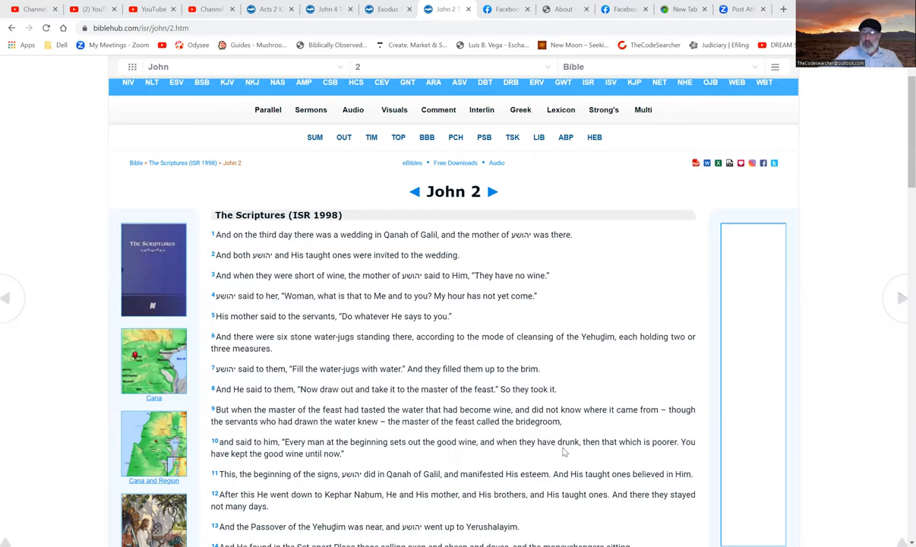
{"action": "mouse_move", "coordinate": [281, 442]}
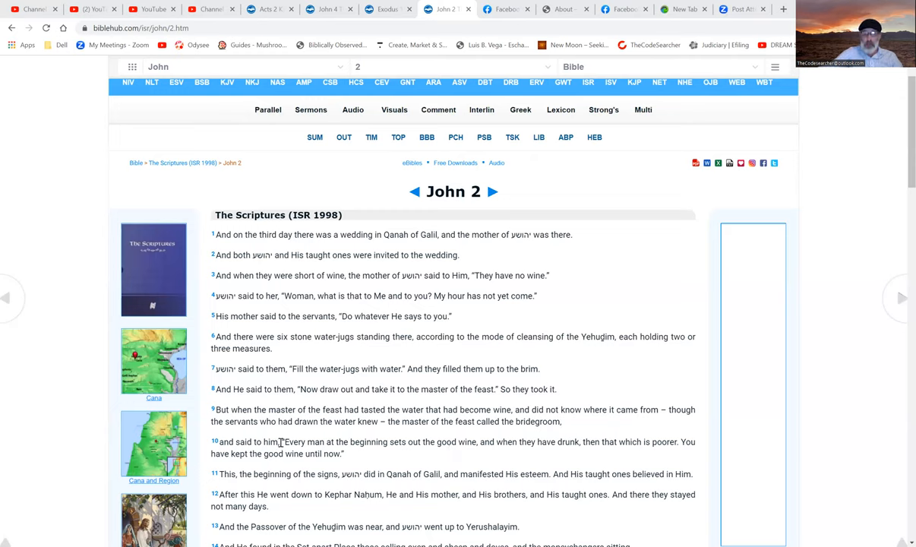
{"action": "mouse_move", "coordinate": [308, 459]}
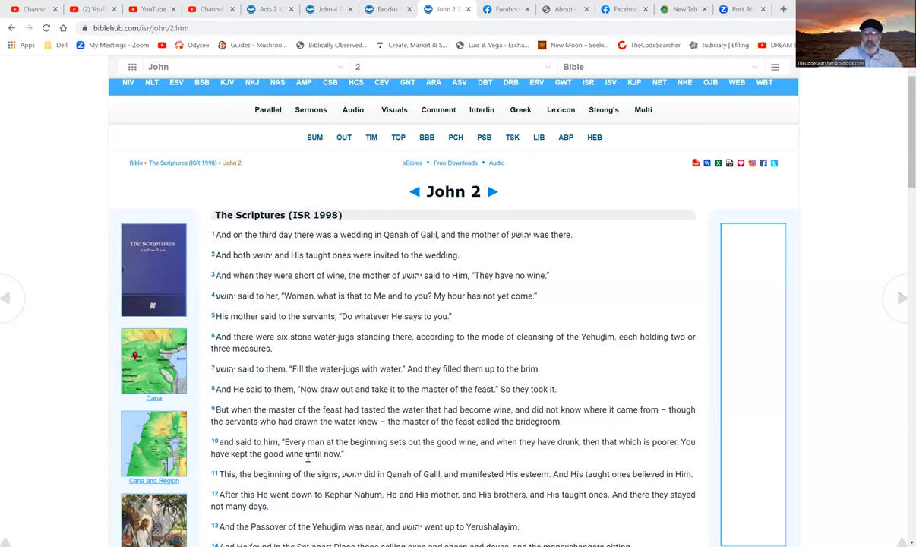
{"action": "mouse_move", "coordinate": [331, 465]}
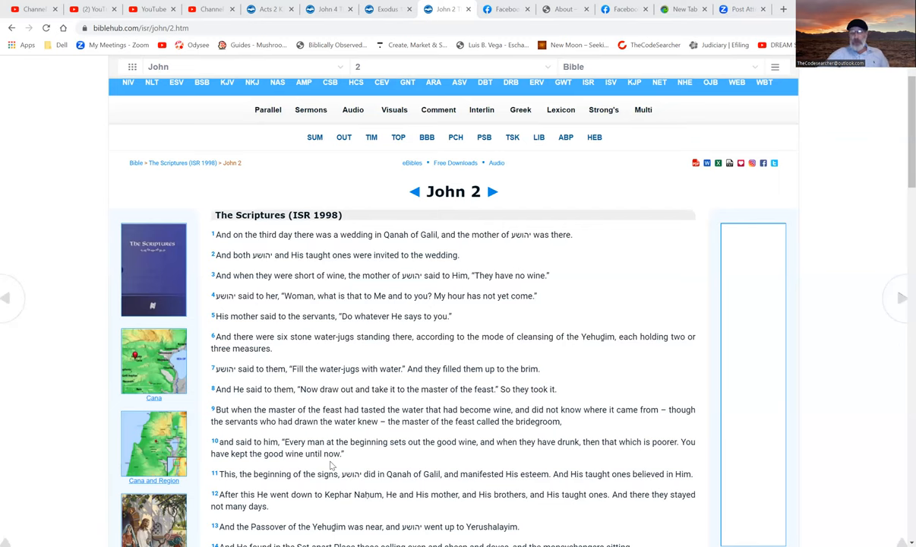
{"action": "mouse_move", "coordinate": [447, 407]}
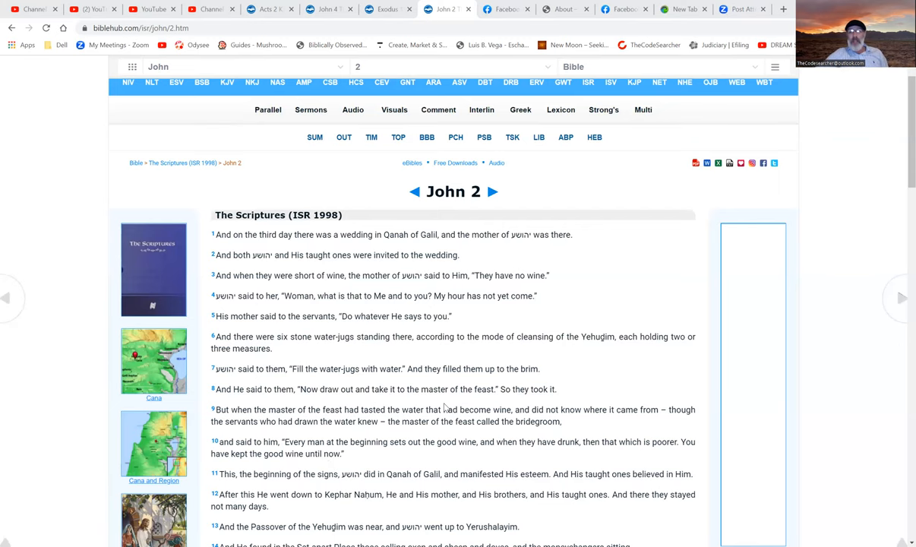
{"action": "scroll", "scroll_direction": "down", "scroll_amount": 3}
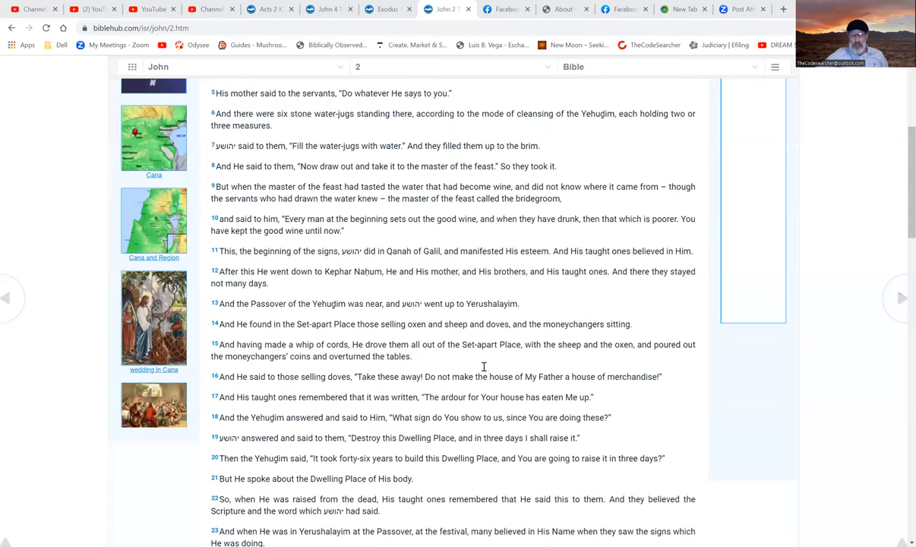
{"action": "scroll", "scroll_direction": "down", "scroll_amount": 3}
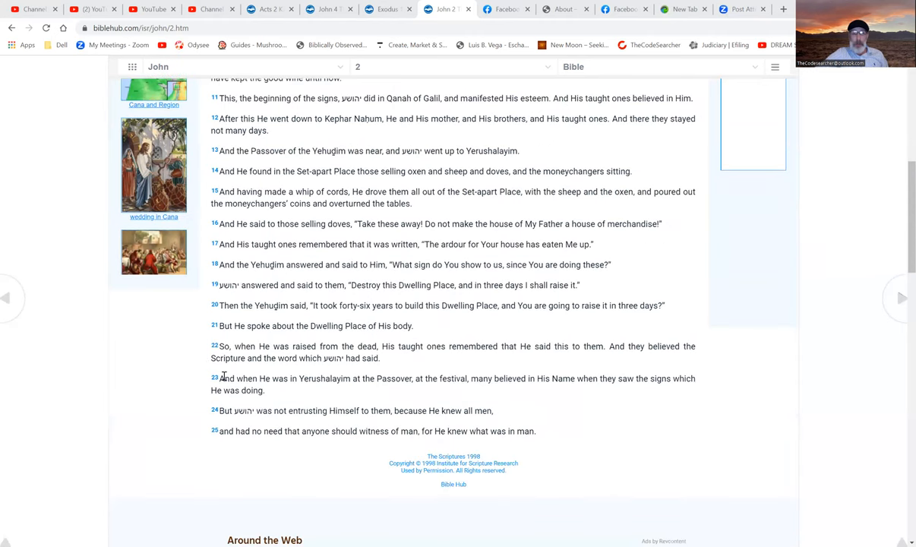
{"action": "left_click_drag", "start_coordinate": [220, 379], "coordinate": [494, 378]}
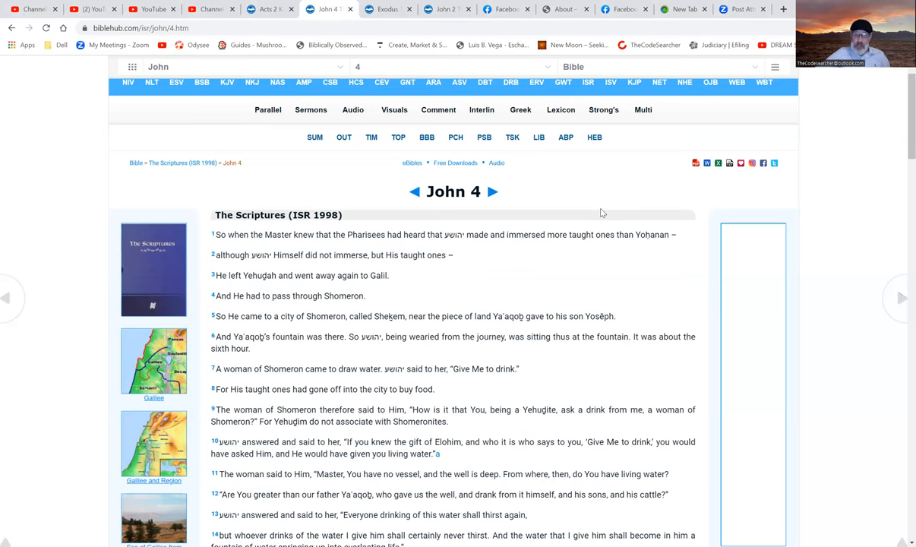
{"action": "scroll", "scroll_direction": "down", "scroll_amount": 3}
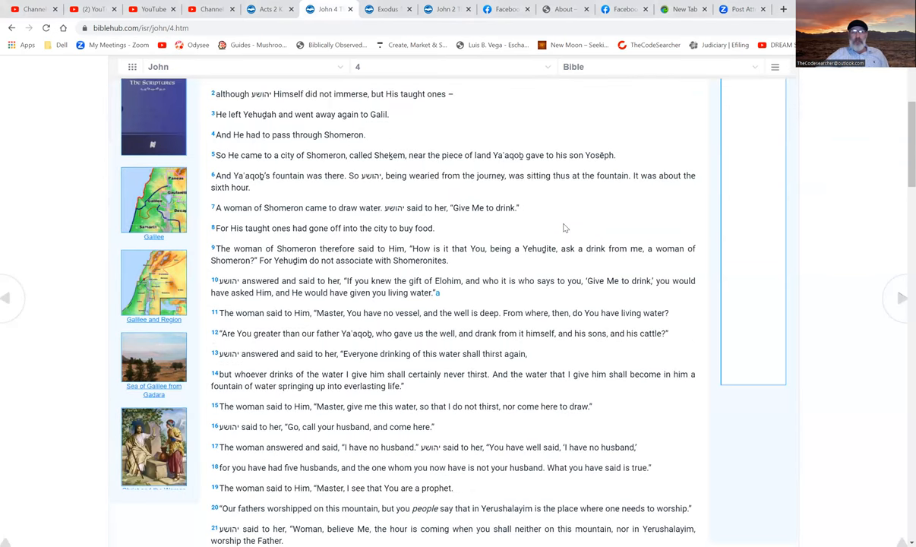
{"action": "scroll", "scroll_direction": "down", "scroll_amount": 3}
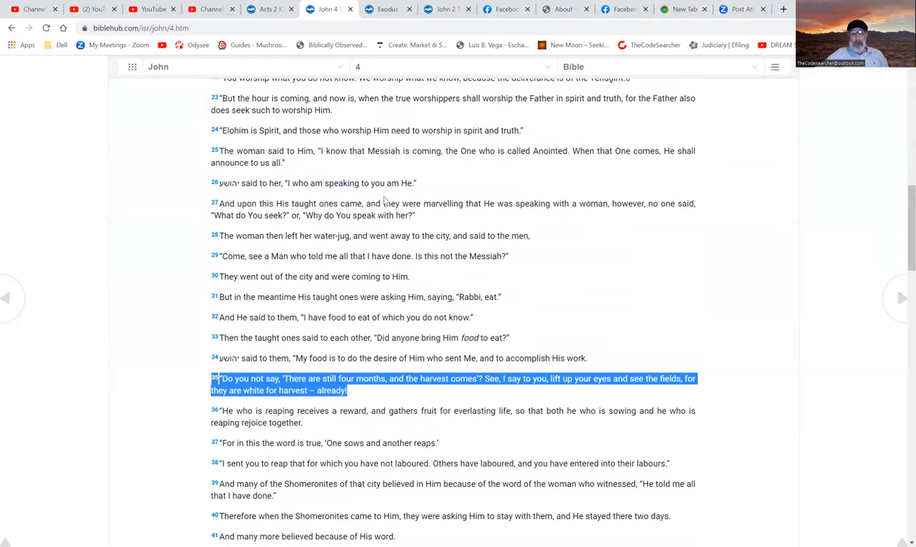
{"action": "mouse_move", "coordinate": [504, 295]}
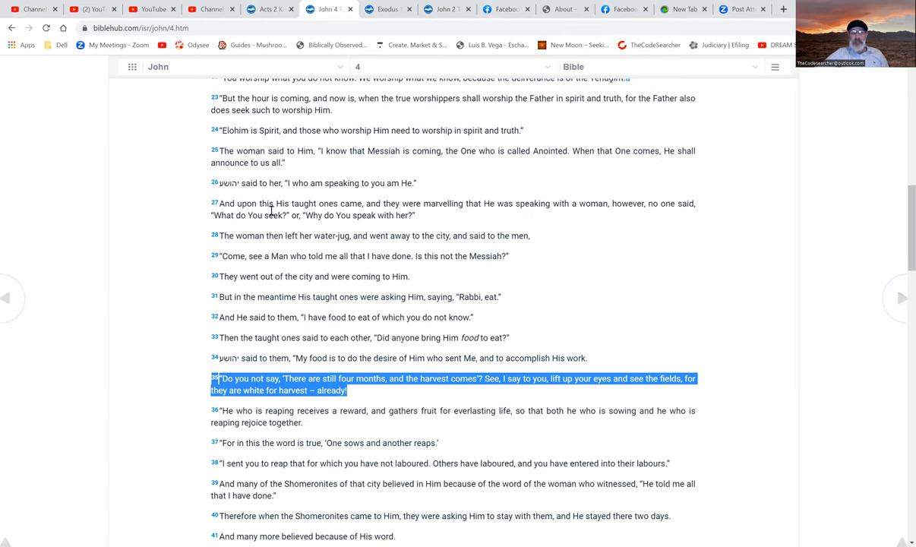
{"action": "mouse_move", "coordinate": [479, 206]}
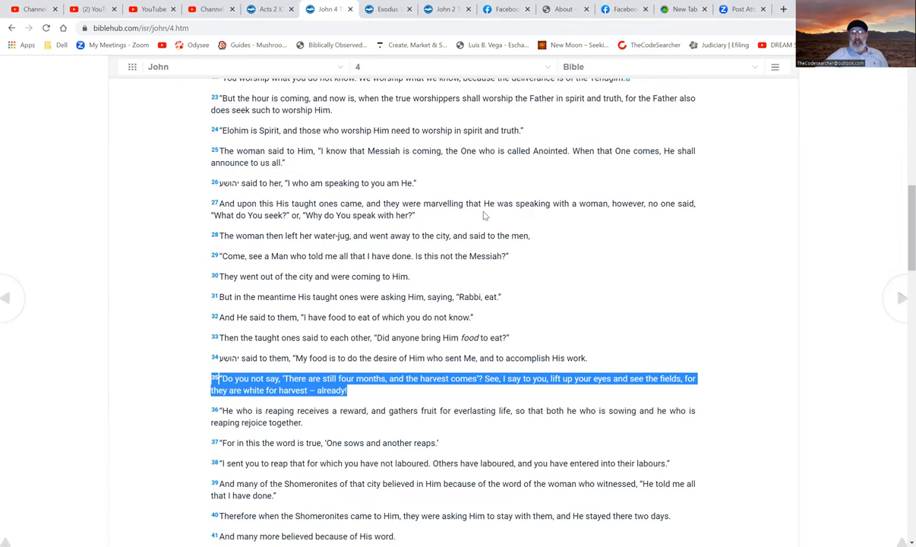
{"action": "mouse_move", "coordinate": [702, 208]}
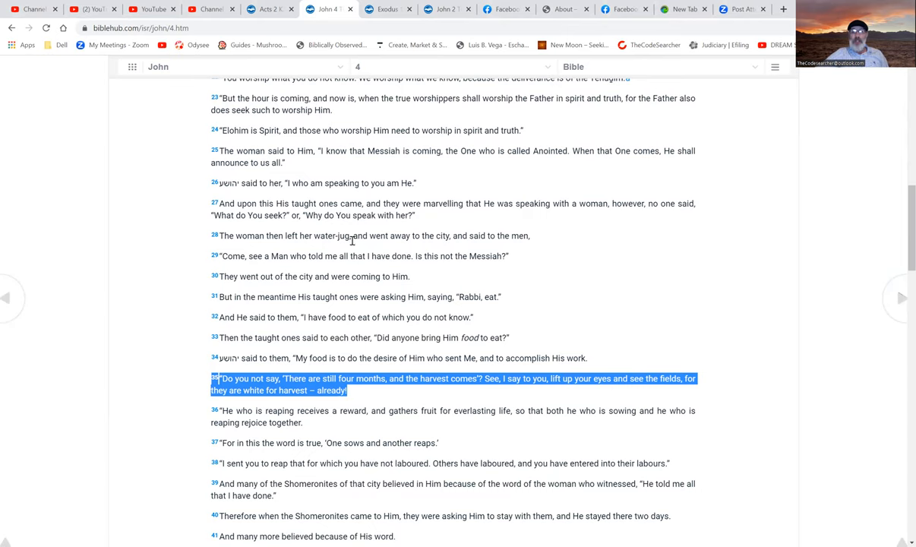
{"action": "mouse_move", "coordinate": [242, 252]}
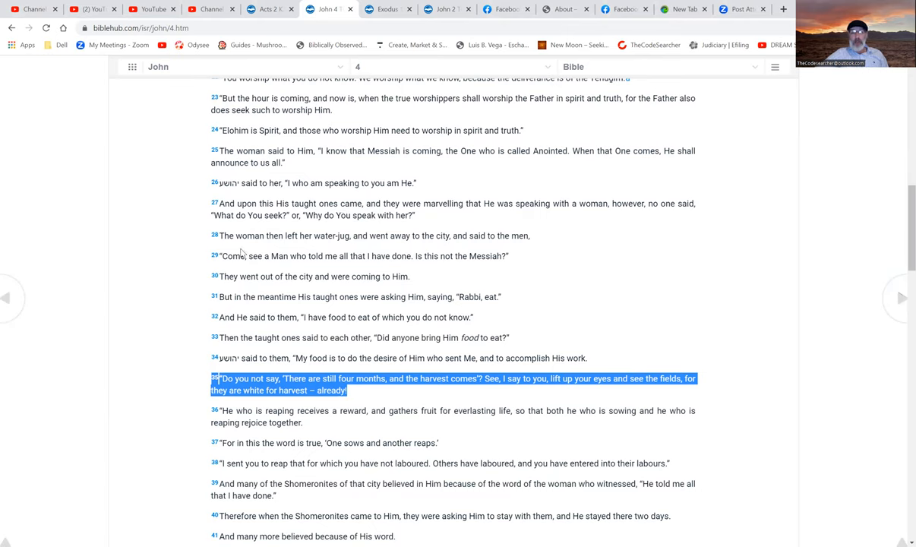
{"action": "mouse_move", "coordinate": [321, 239]}
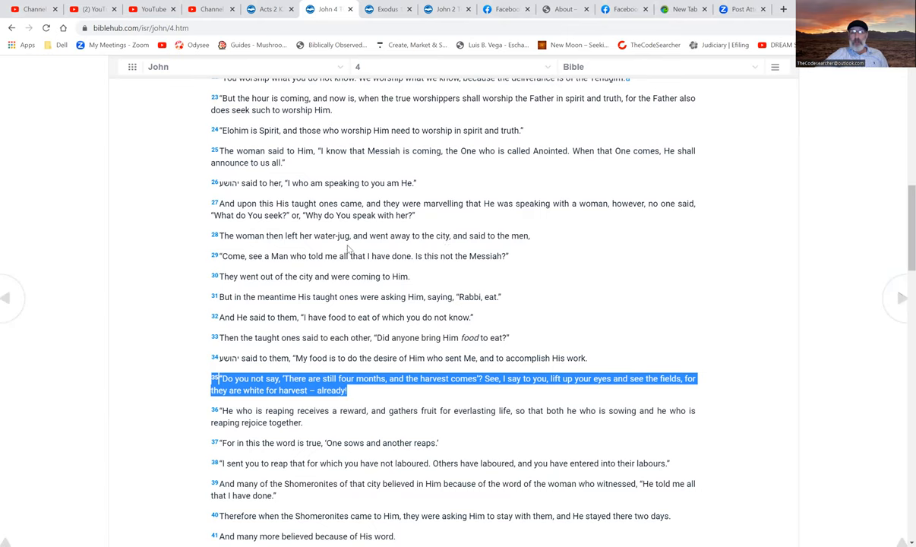
{"action": "mouse_move", "coordinate": [317, 268]}
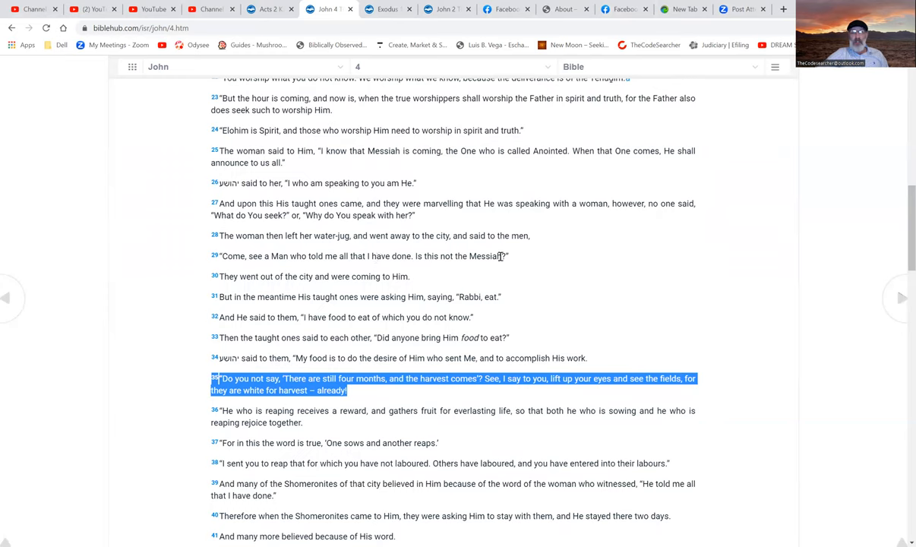
{"action": "mouse_move", "coordinate": [323, 285]}
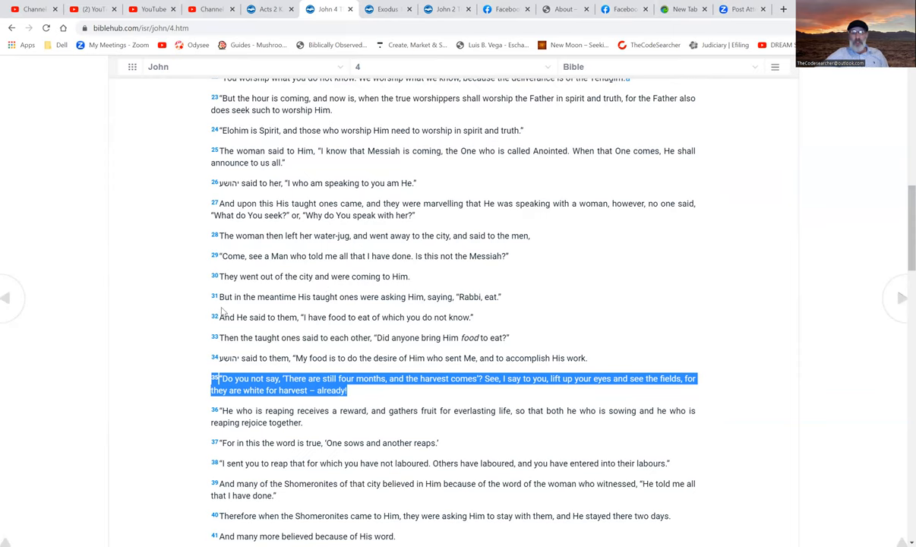
{"action": "mouse_move", "coordinate": [351, 300]}
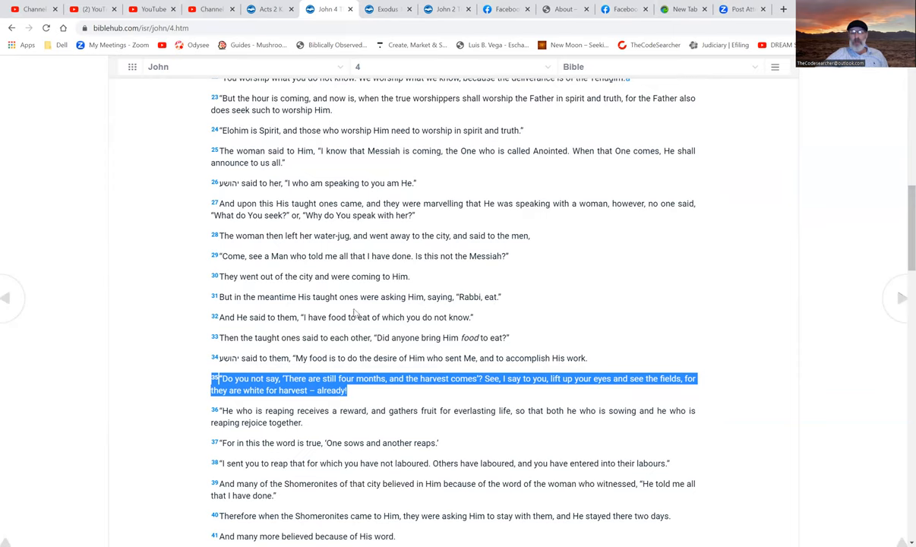
{"action": "mouse_move", "coordinate": [288, 326]}
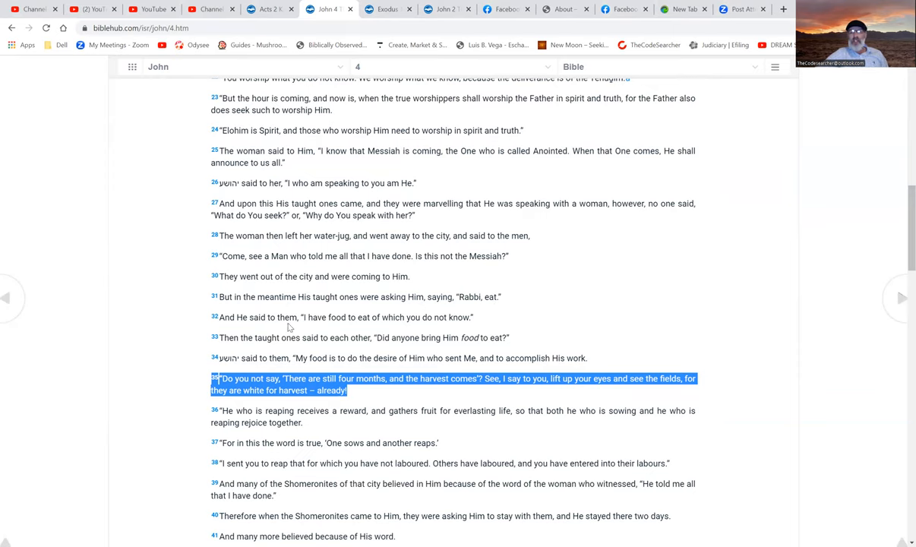
{"action": "mouse_move", "coordinate": [377, 328]}
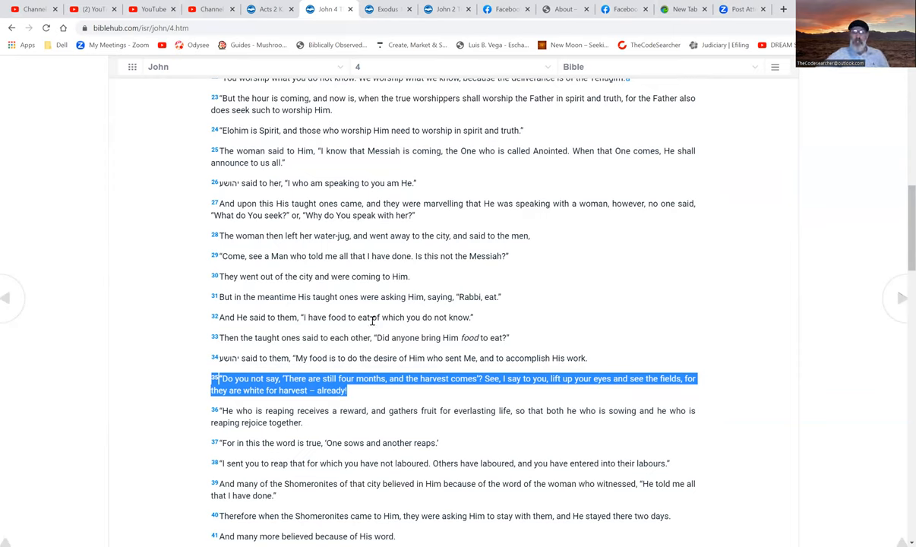
{"action": "mouse_move", "coordinate": [451, 314]}
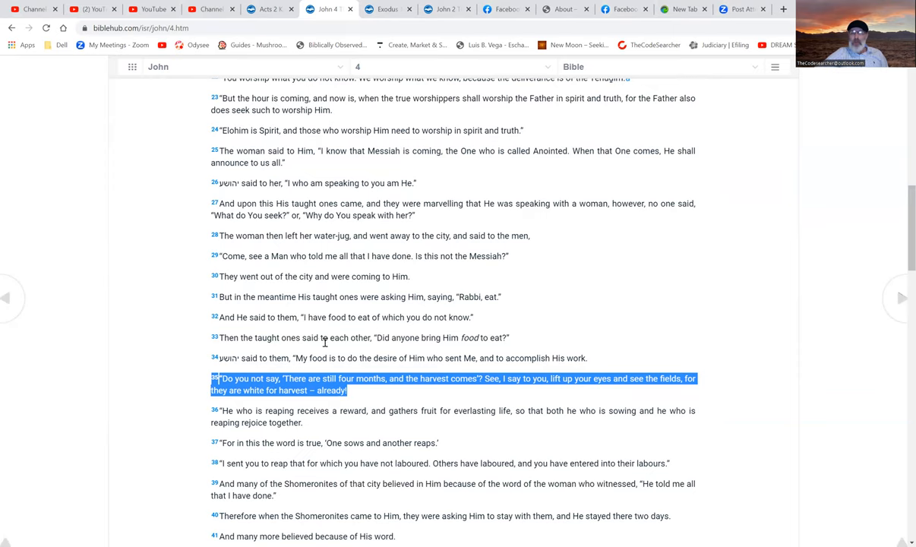
{"action": "mouse_move", "coordinate": [459, 348]}
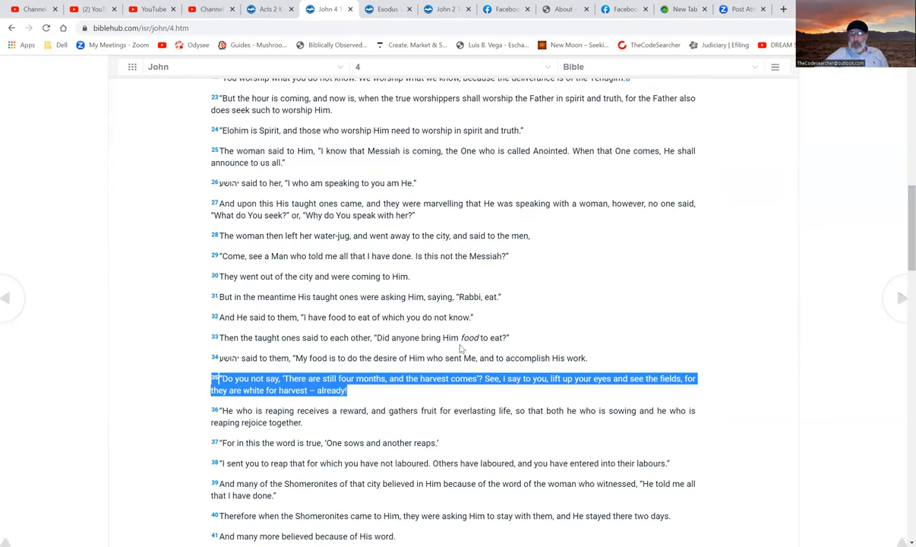
{"action": "mouse_move", "coordinate": [264, 367]}
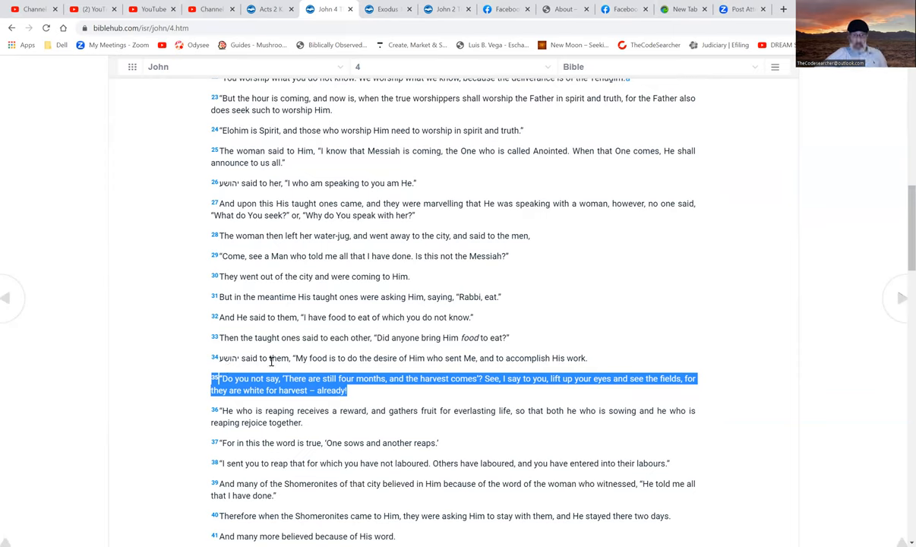
{"action": "mouse_move", "coordinate": [363, 362]}
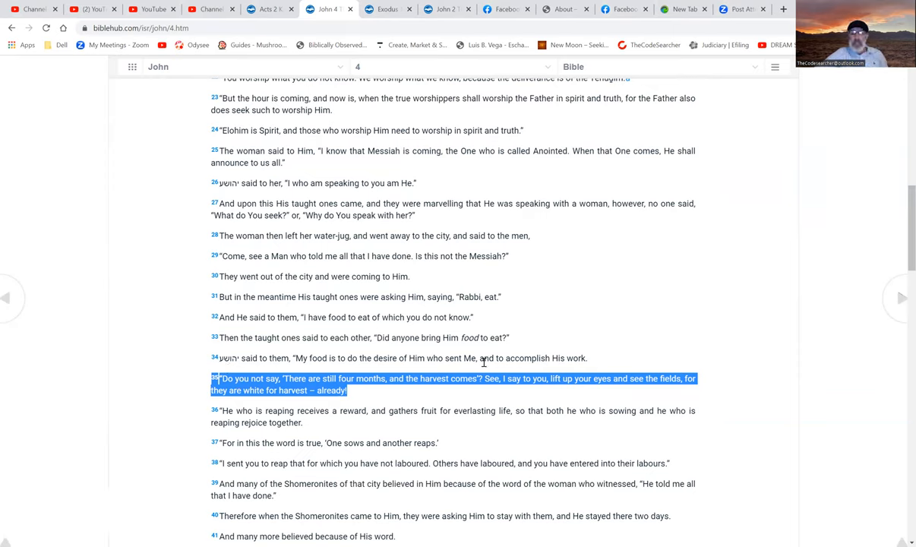
{"action": "mouse_move", "coordinate": [598, 355]}
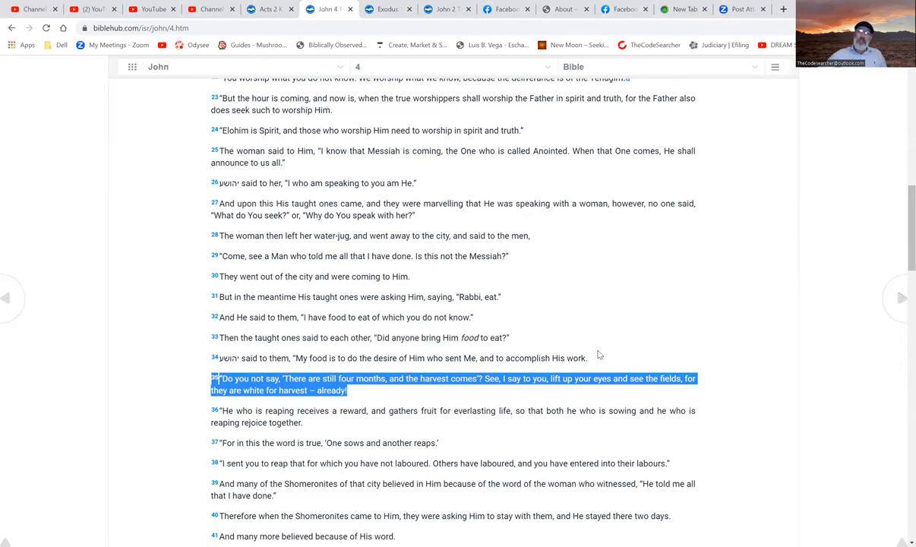
{"action": "mouse_move", "coordinate": [401, 398]}
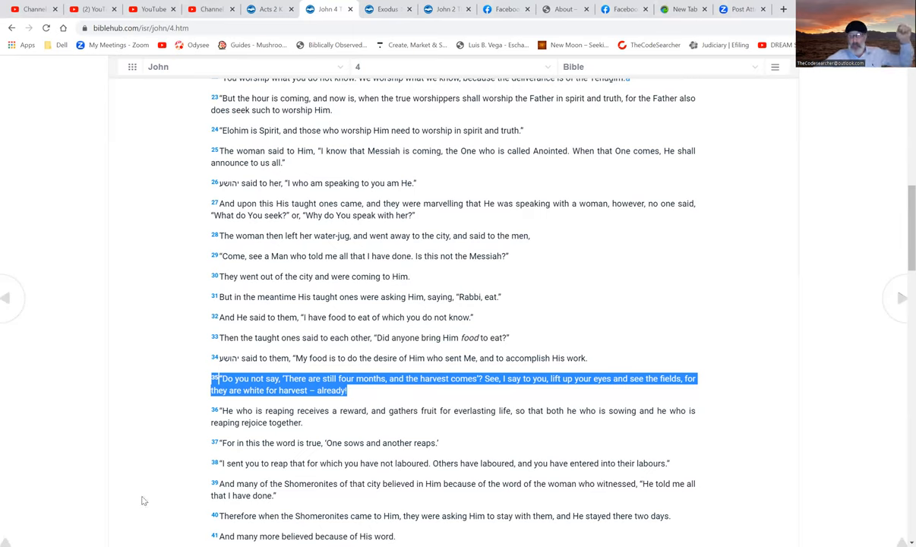
{"action": "mouse_move", "coordinate": [188, 477]}
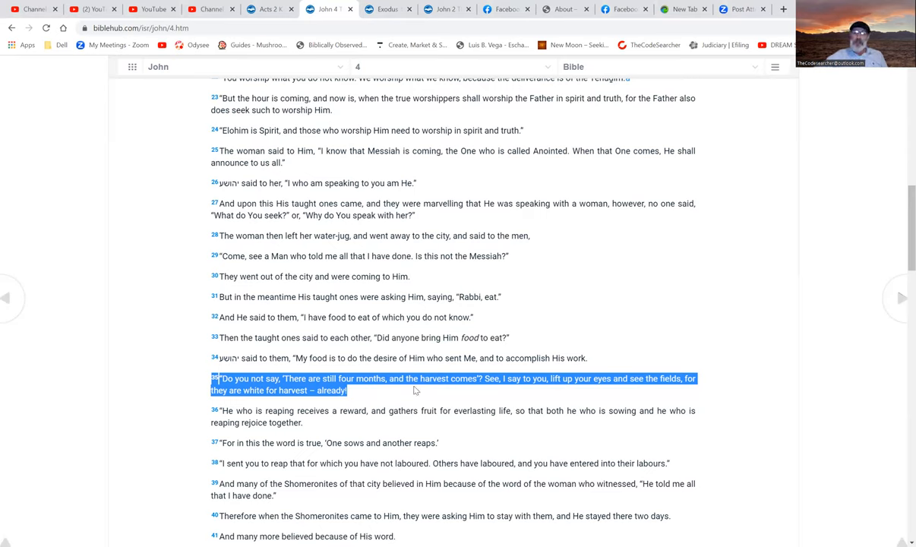
{"action": "mouse_move", "coordinate": [500, 404]}
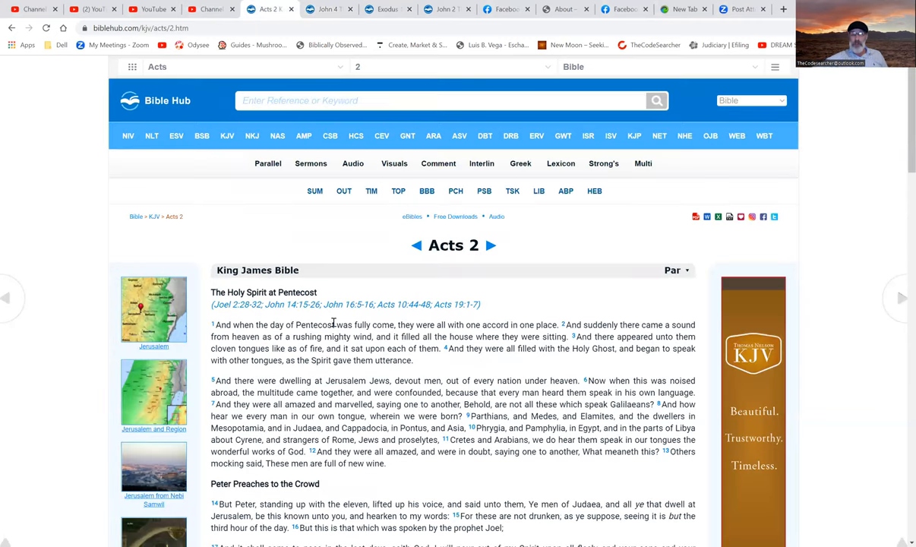
{"action": "double_click", "coordinate": [313, 325]}
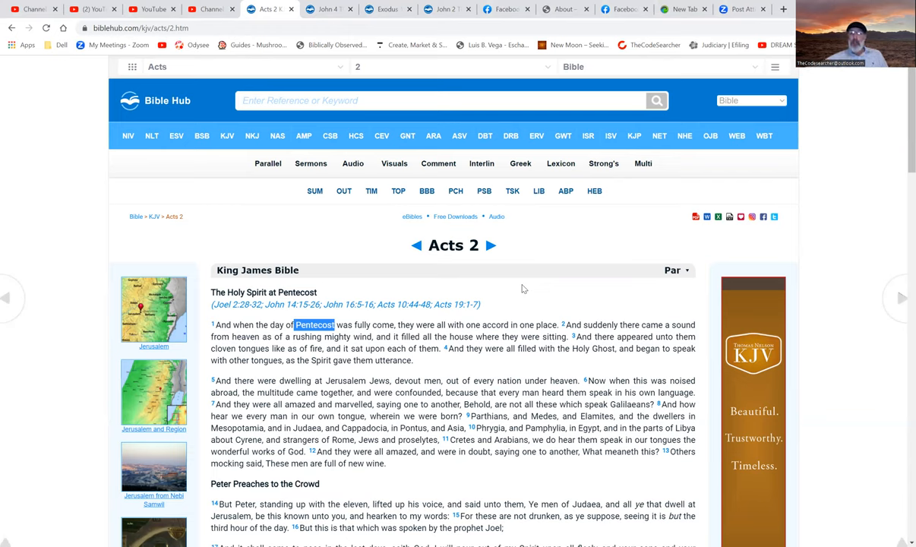
{"action": "mouse_move", "coordinate": [562, 332]}
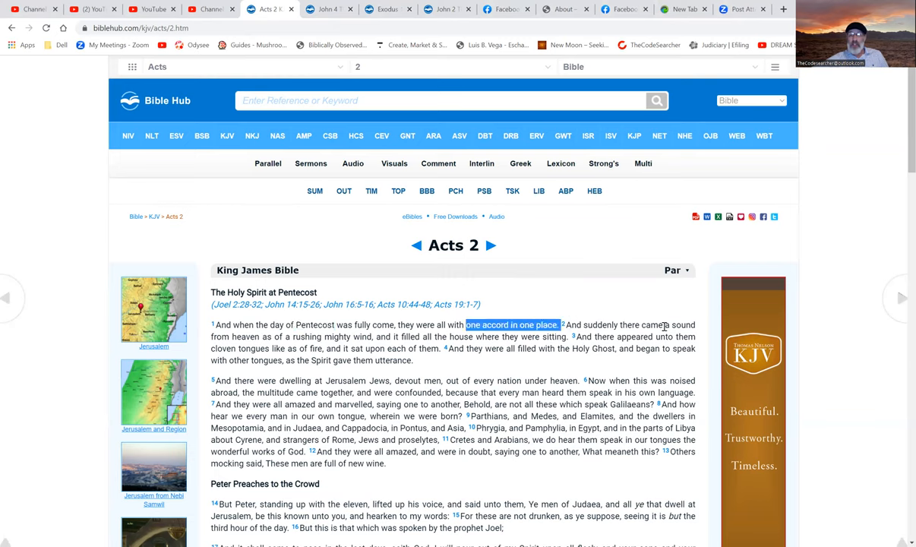
{"action": "mouse_move", "coordinate": [317, 348]}
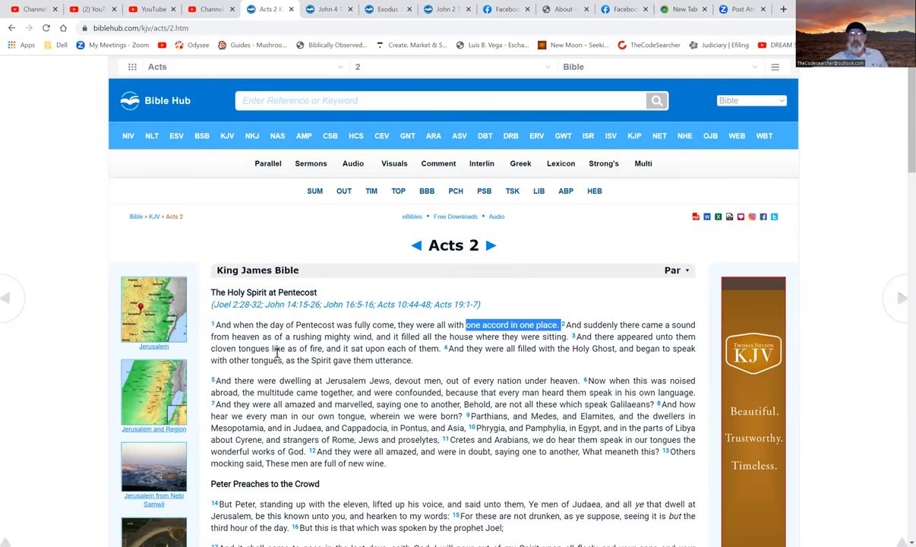
{"action": "mouse_move", "coordinate": [419, 353]}
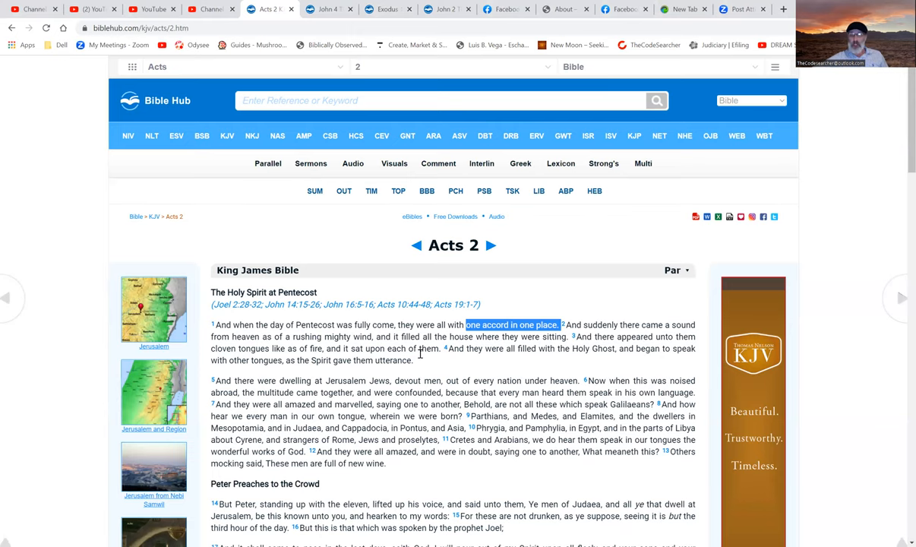
{"action": "mouse_move", "coordinate": [222, 374]}
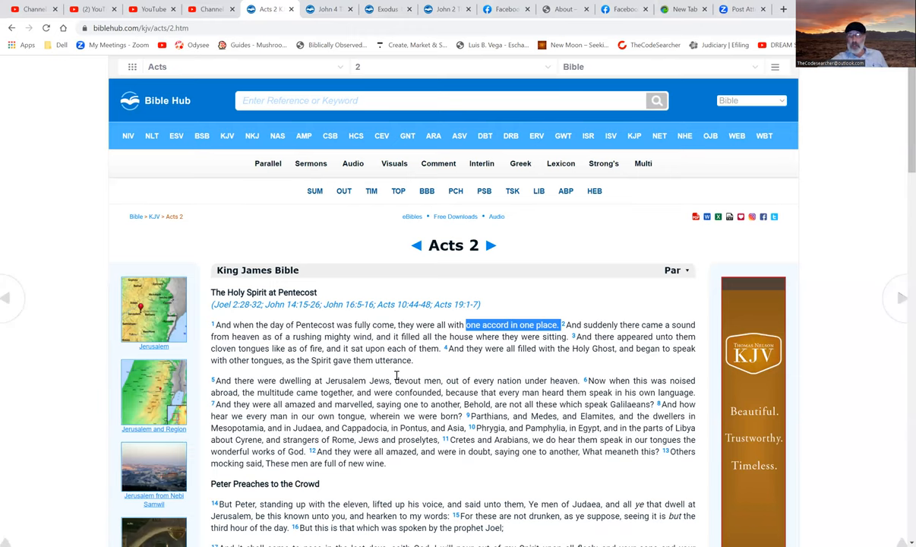
{"action": "mouse_move", "coordinate": [402, 377]}
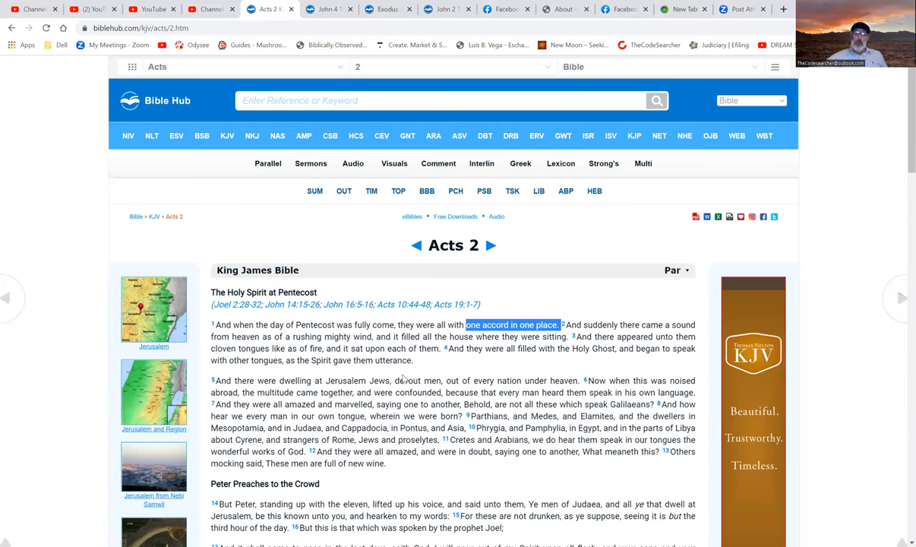
- Scroll down Acts 2 toward verse 13 and Joel's prophecy verses
{"action": "scroll", "scroll_direction": "down", "scroll_amount": 3}
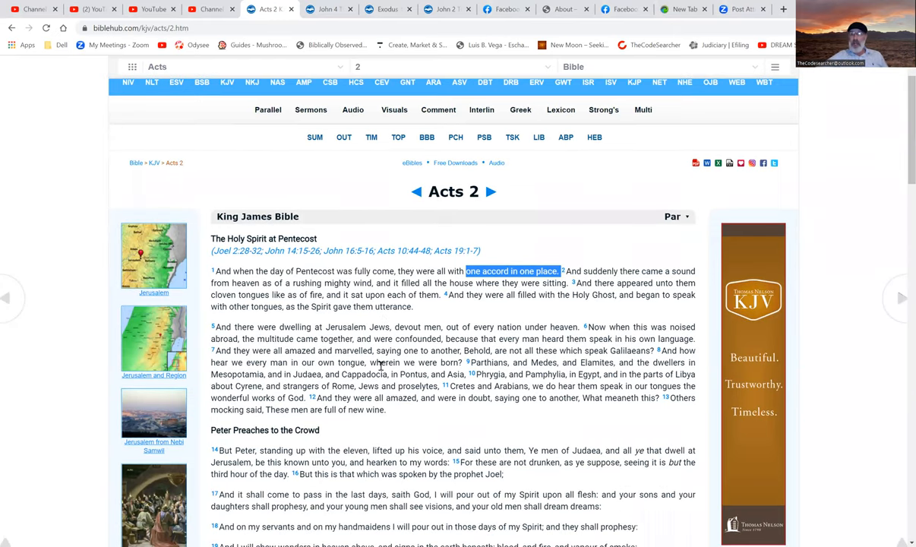
{"action": "mouse_move", "coordinate": [395, 353]}
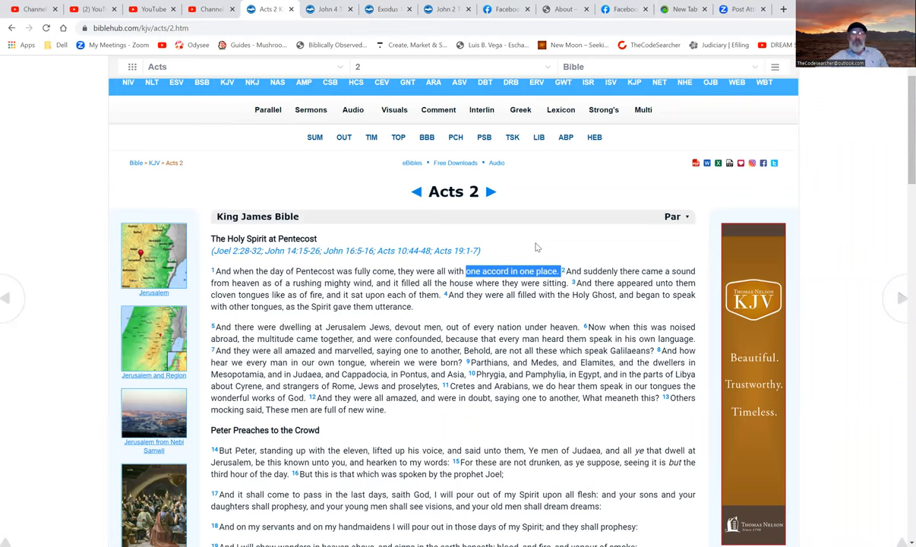
{"action": "mouse_move", "coordinate": [256, 413]}
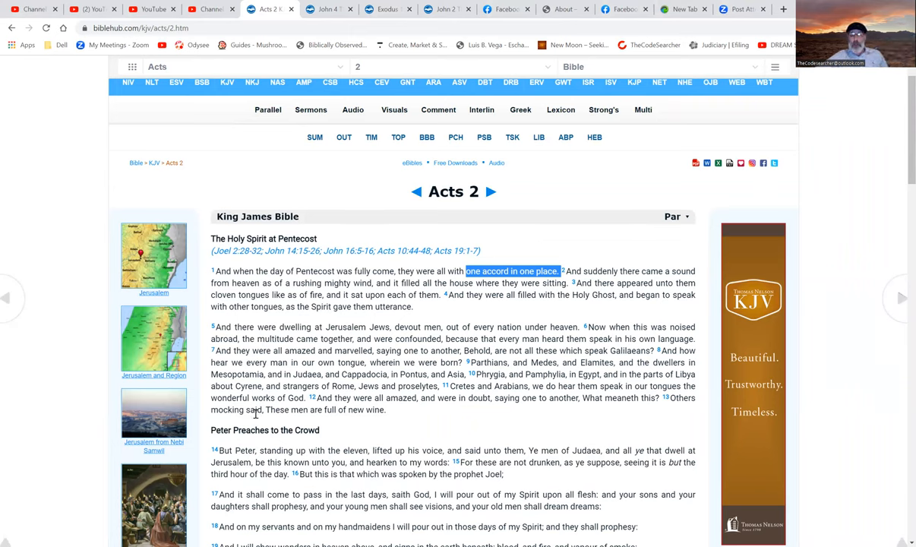
{"action": "mouse_move", "coordinate": [368, 413]}
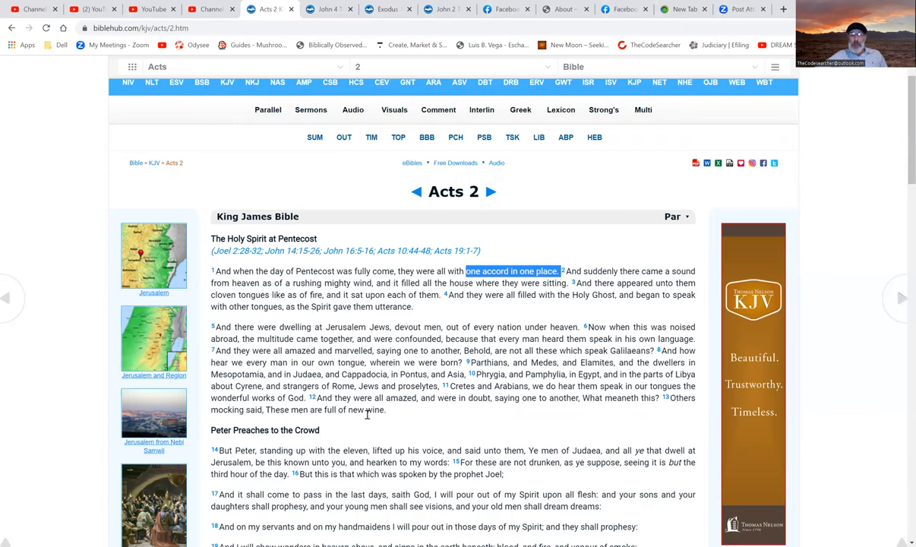
{"action": "mouse_move", "coordinate": [389, 414]}
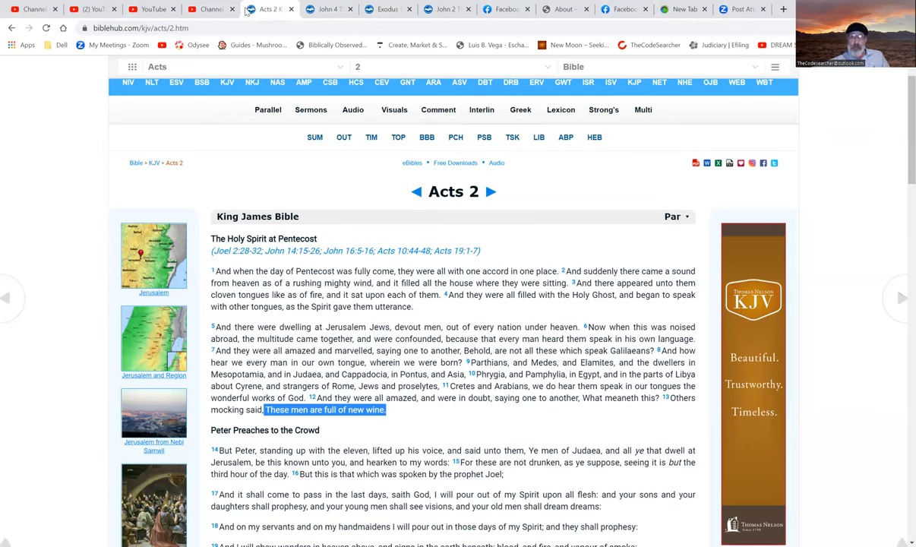
- Switch from the Bible Hub tab to the open Facebook page
{"action": "left_click", "coordinate": [505, 9]}
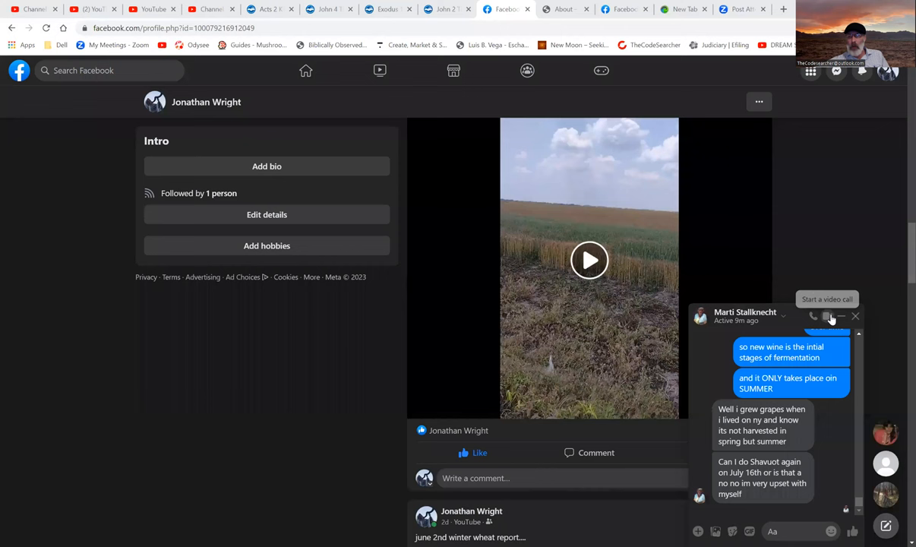
- Close the Messenger chat so the North Central Oklahoma wheat-field post is in view
{"action": "left_click", "coordinate": [855, 316]}
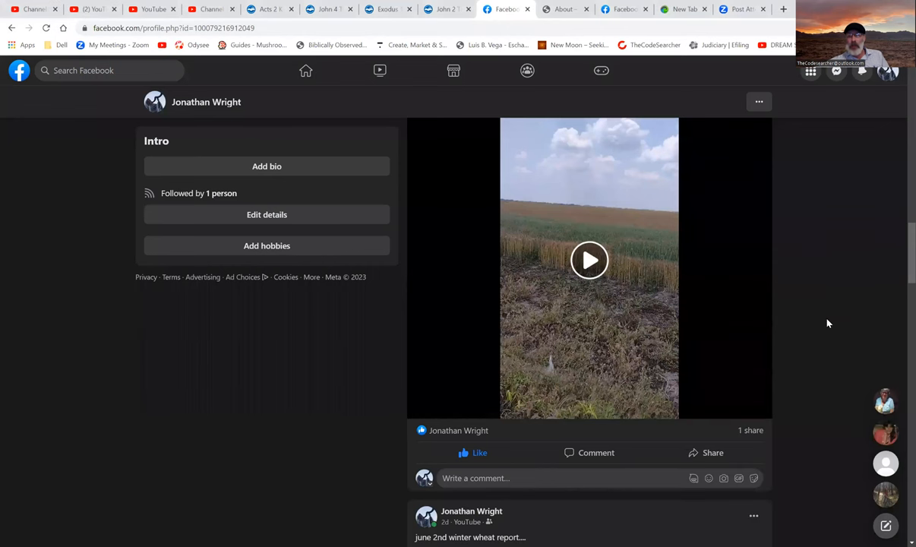
{"action": "scroll", "scroll_direction": "down", "scroll_amount": 3}
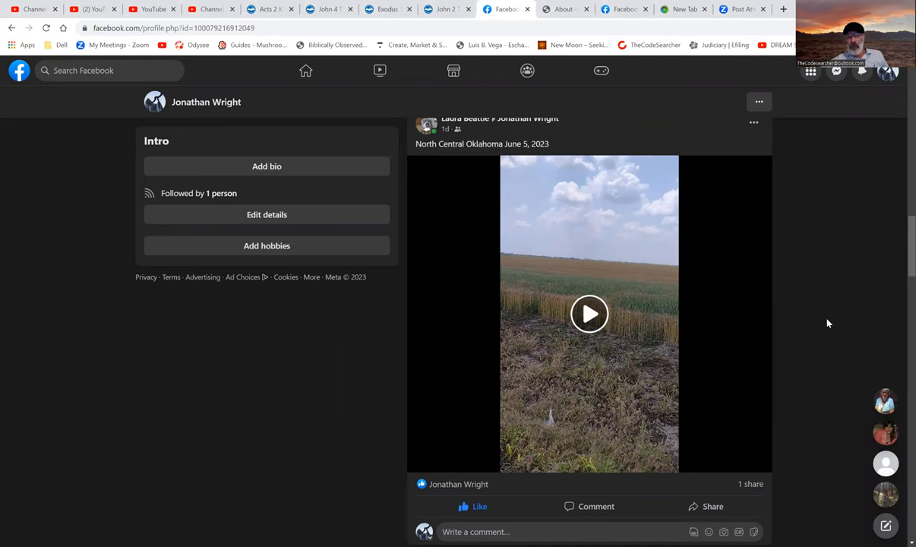
{"action": "mouse_move", "coordinate": [638, 269]}
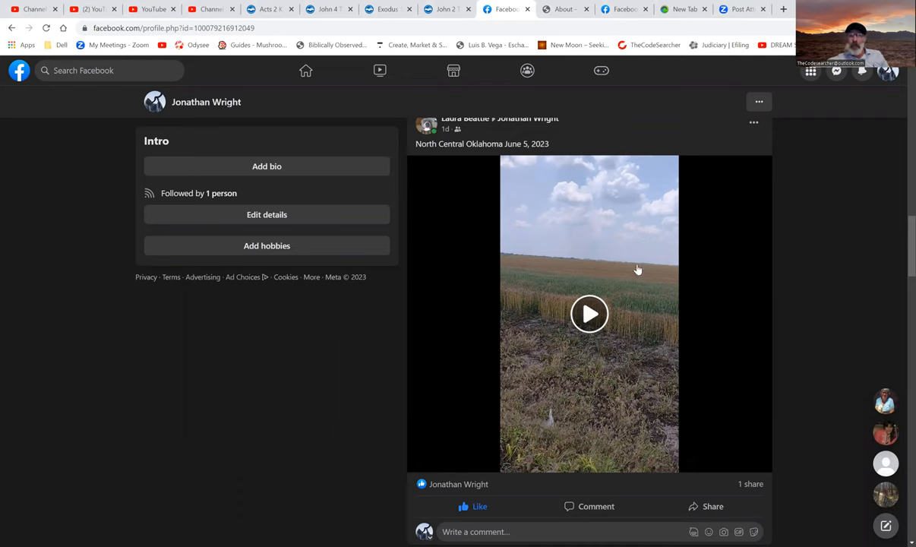
- Open the North Central Oklahoma wheat-field video in the full video viewer
{"action": "left_click", "coordinate": [589, 313]}
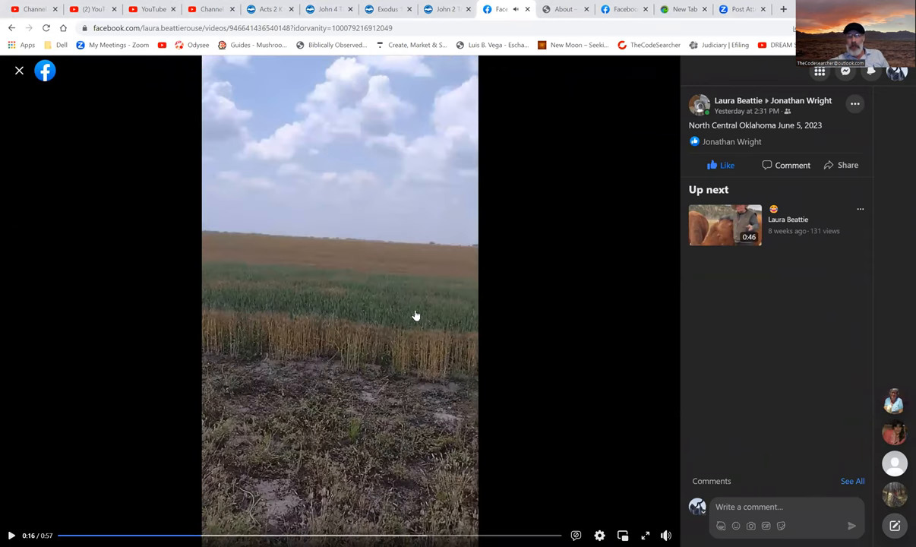
{"action": "mouse_move", "coordinate": [413, 310]}
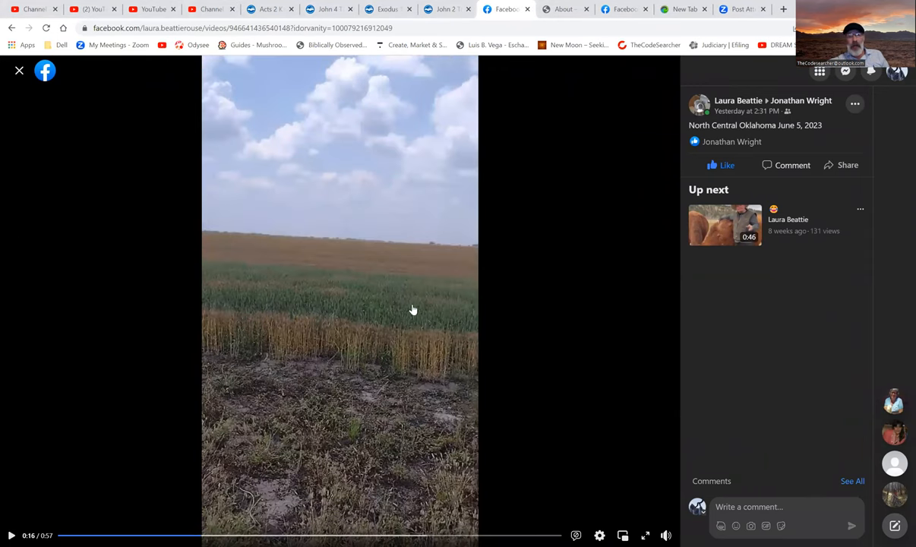
{"action": "mouse_move", "coordinate": [372, 322]}
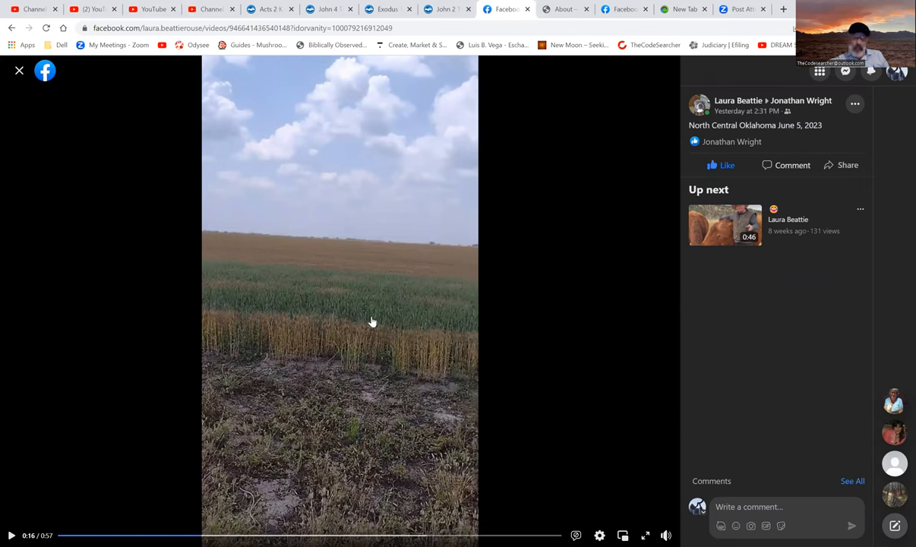
{"action": "mouse_move", "coordinate": [365, 328]}
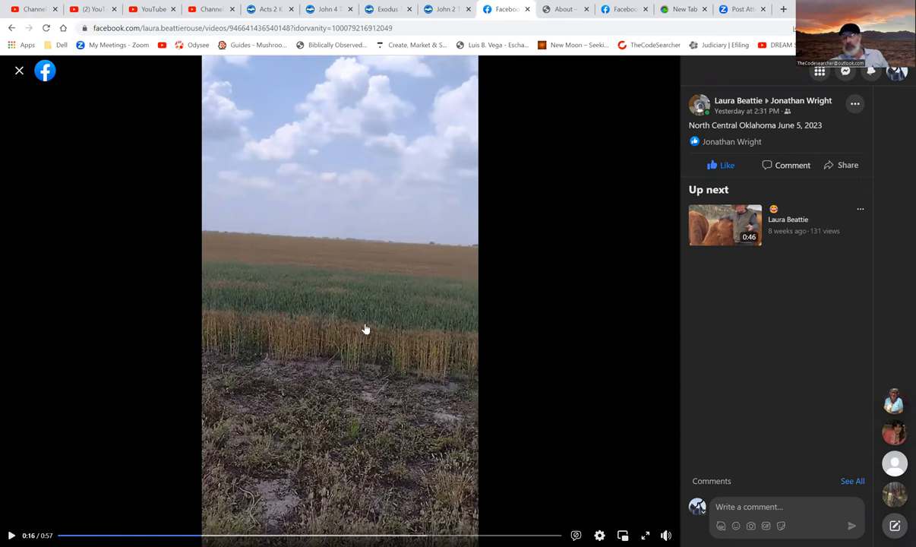
{"action": "mouse_move", "coordinate": [292, 301]}
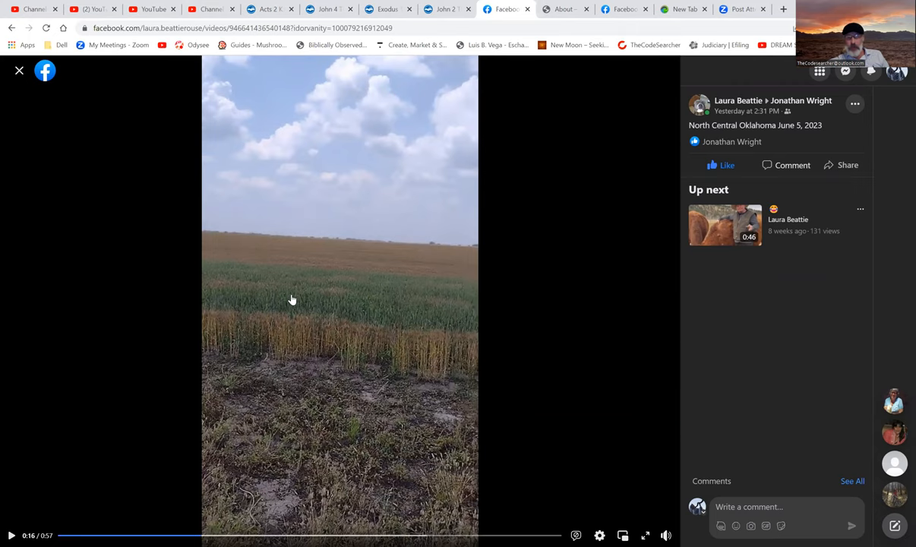
{"action": "mouse_move", "coordinate": [395, 319]}
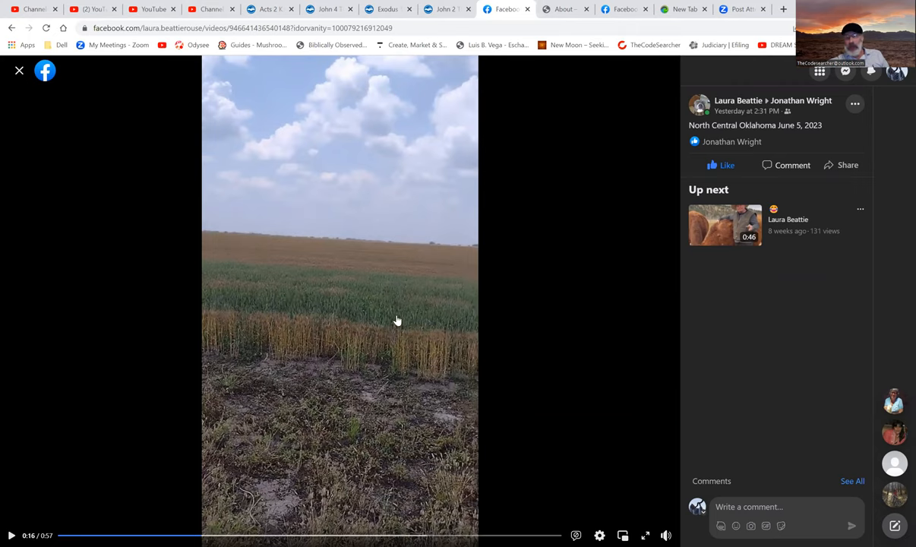
{"action": "mouse_move", "coordinate": [261, 254]}
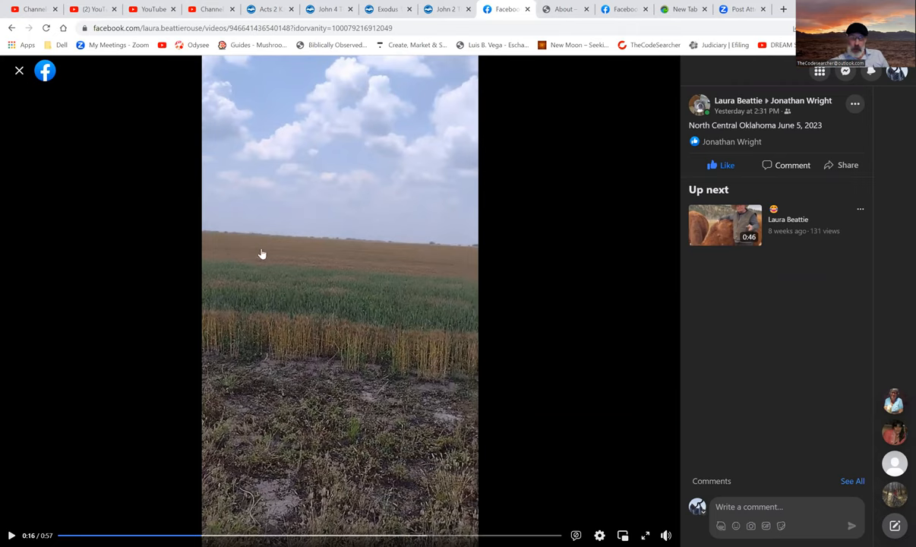